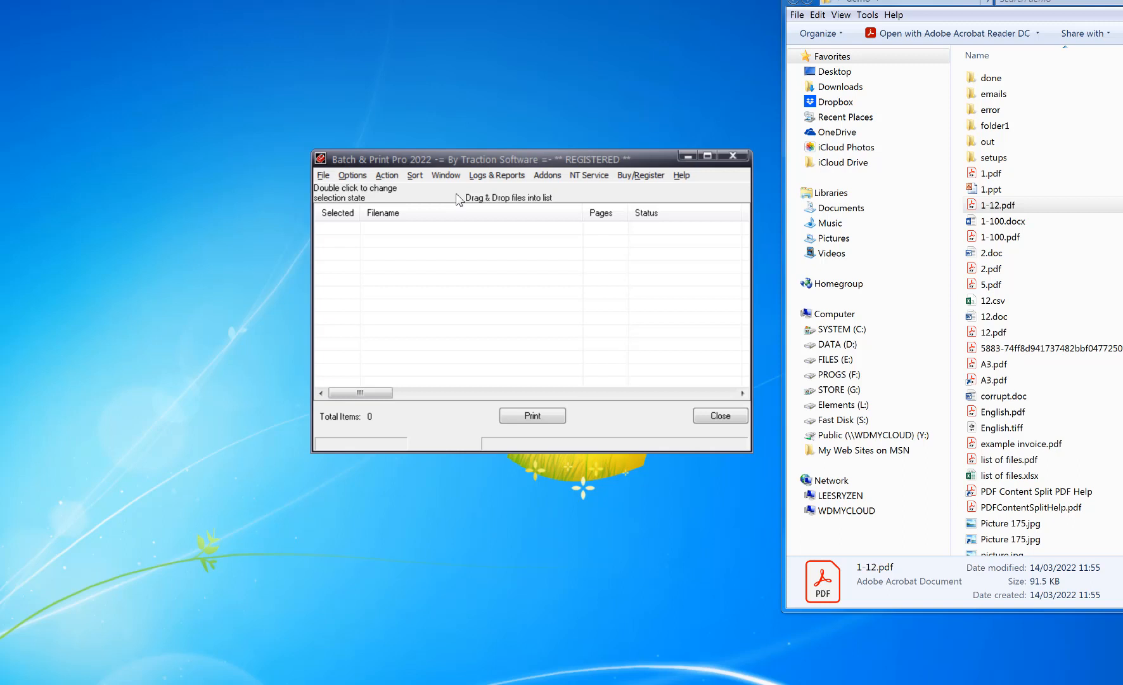
mouse_move(526, 138)
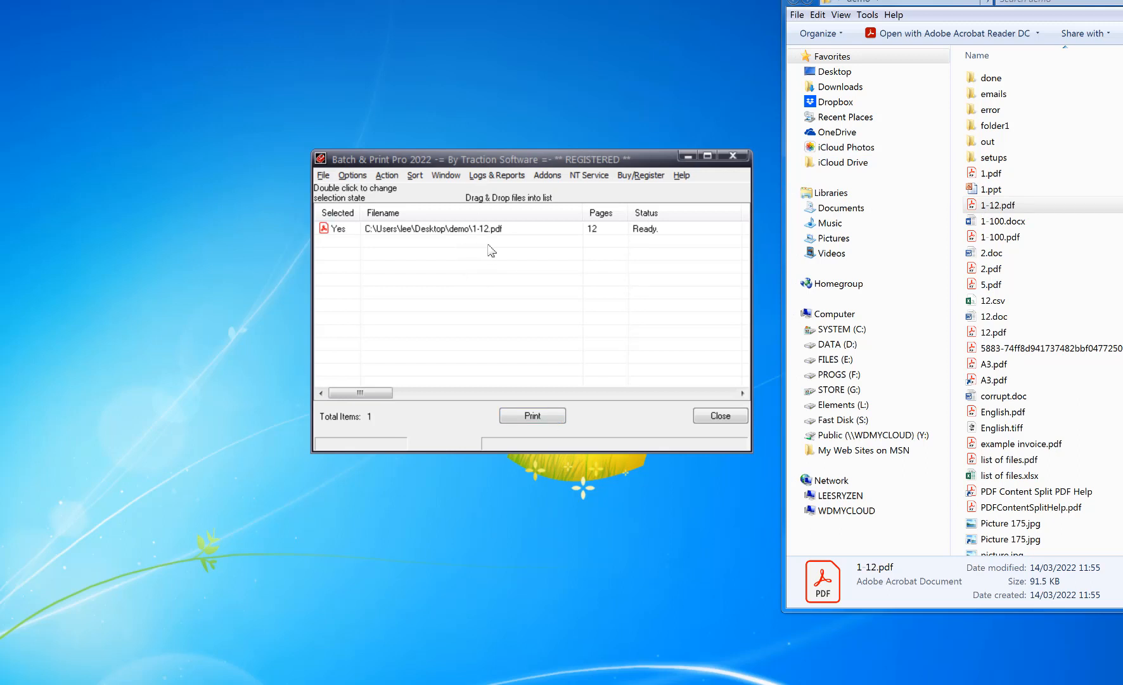
mouse_move(499, 229)
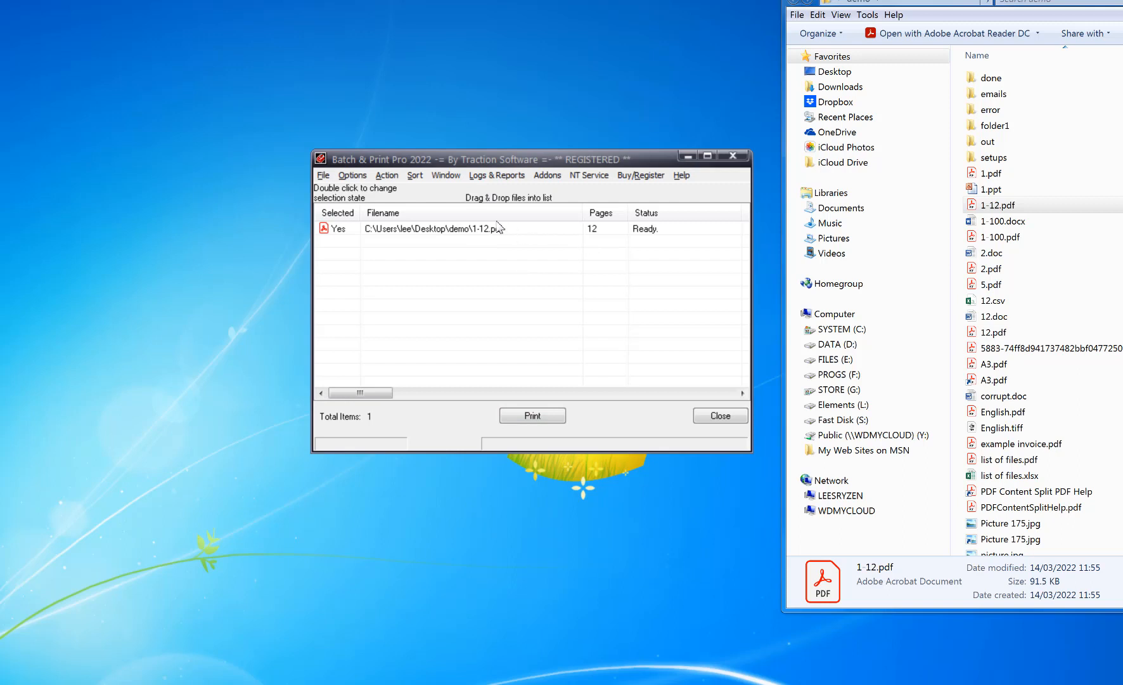
mouse_move(461, 246)
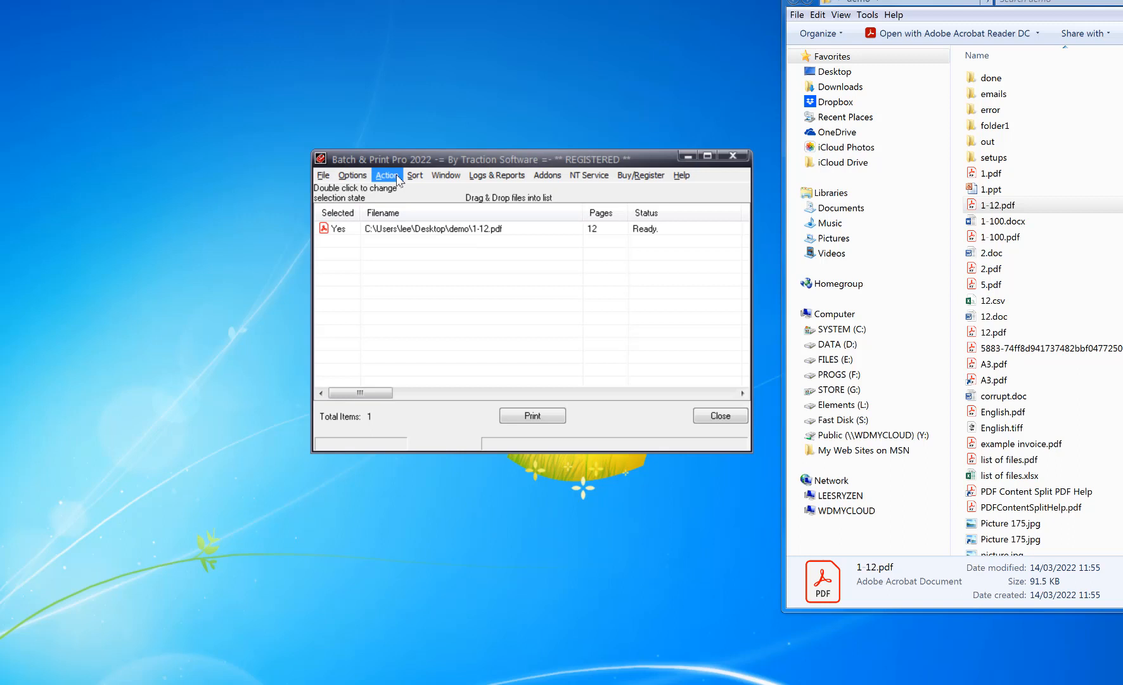
Start a page-by-page carbon copy list from the Action menu's Create a List options.
left_click(386, 175)
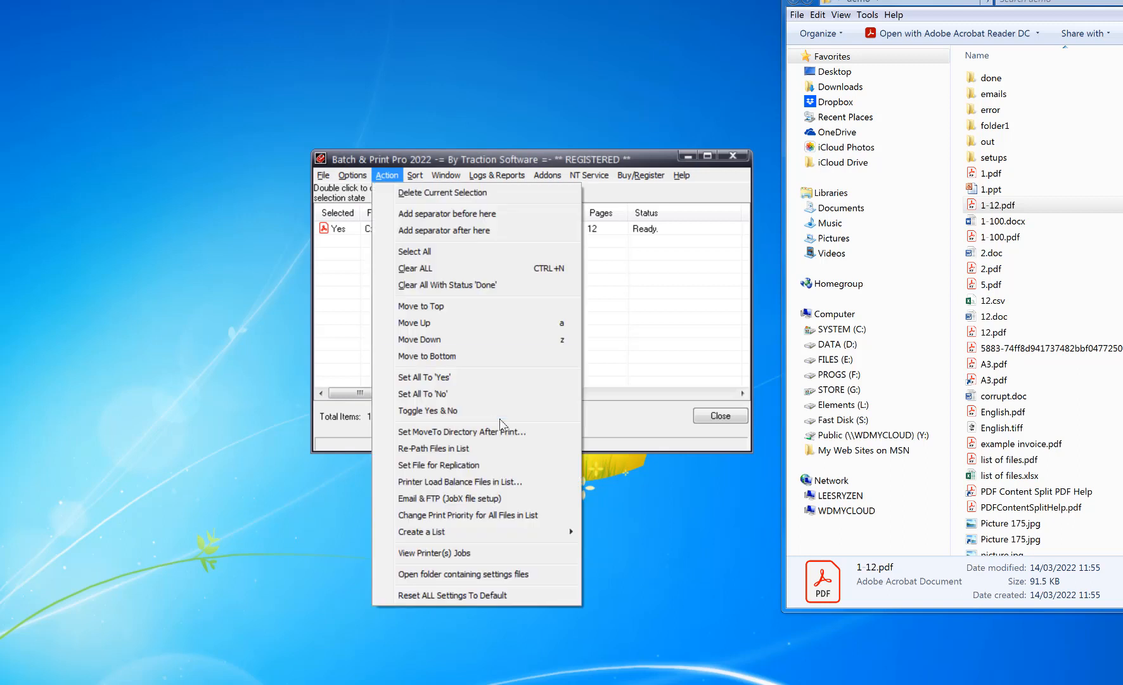
mouse_move(422, 531)
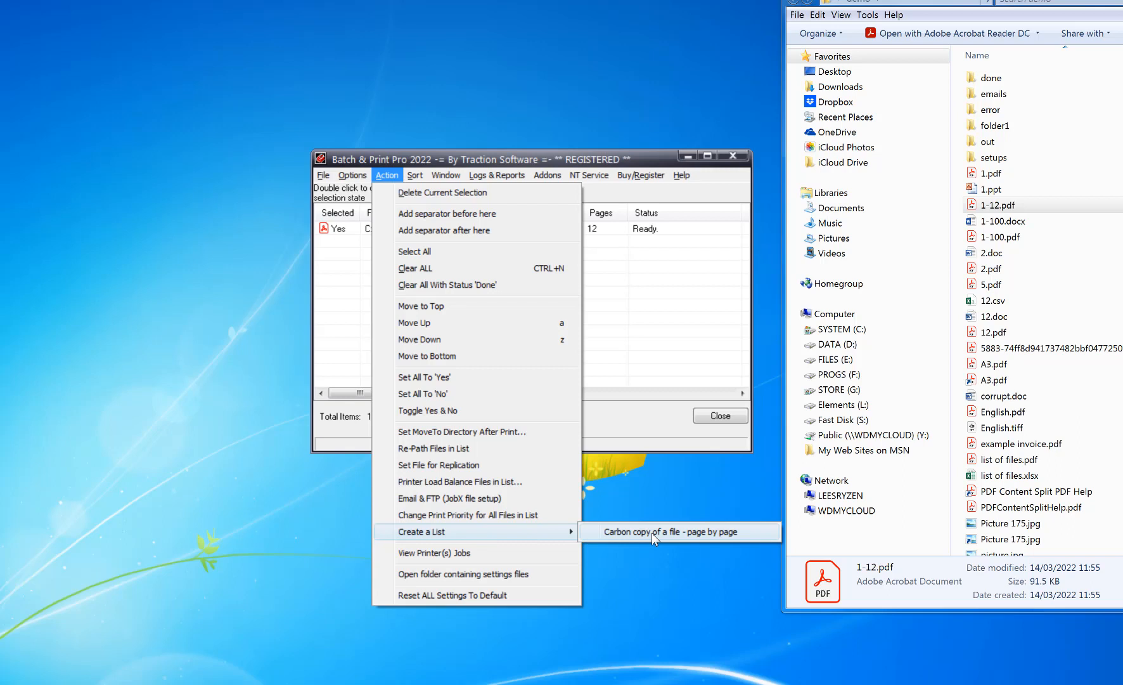
left_click(680, 531)
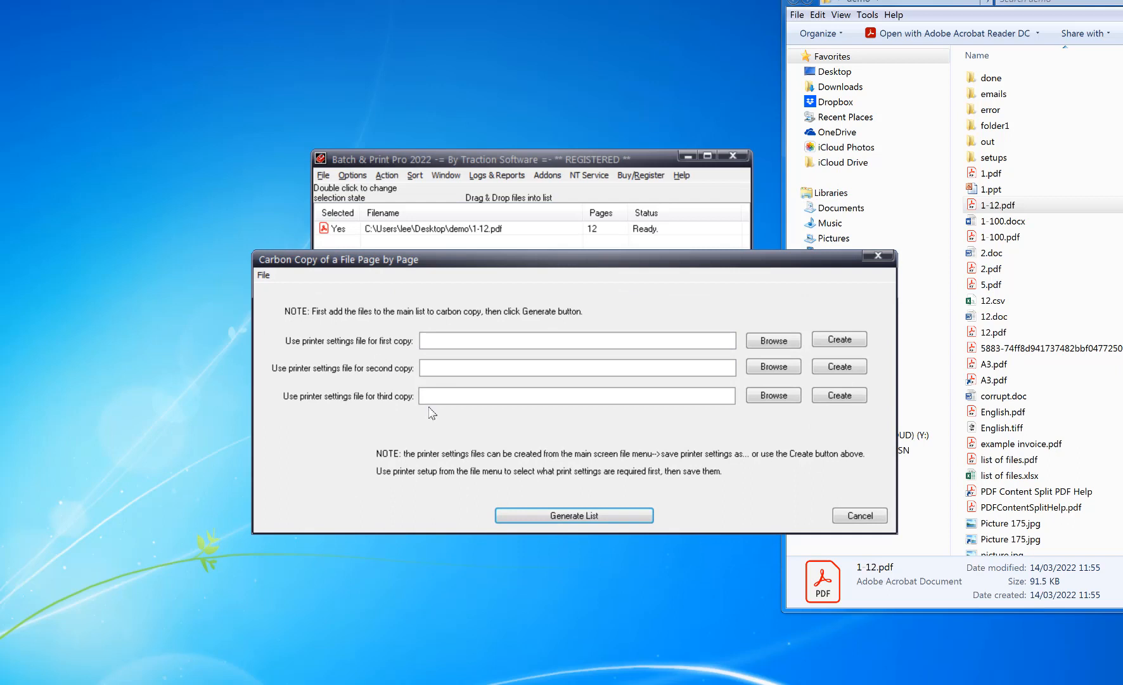
mouse_move(484, 385)
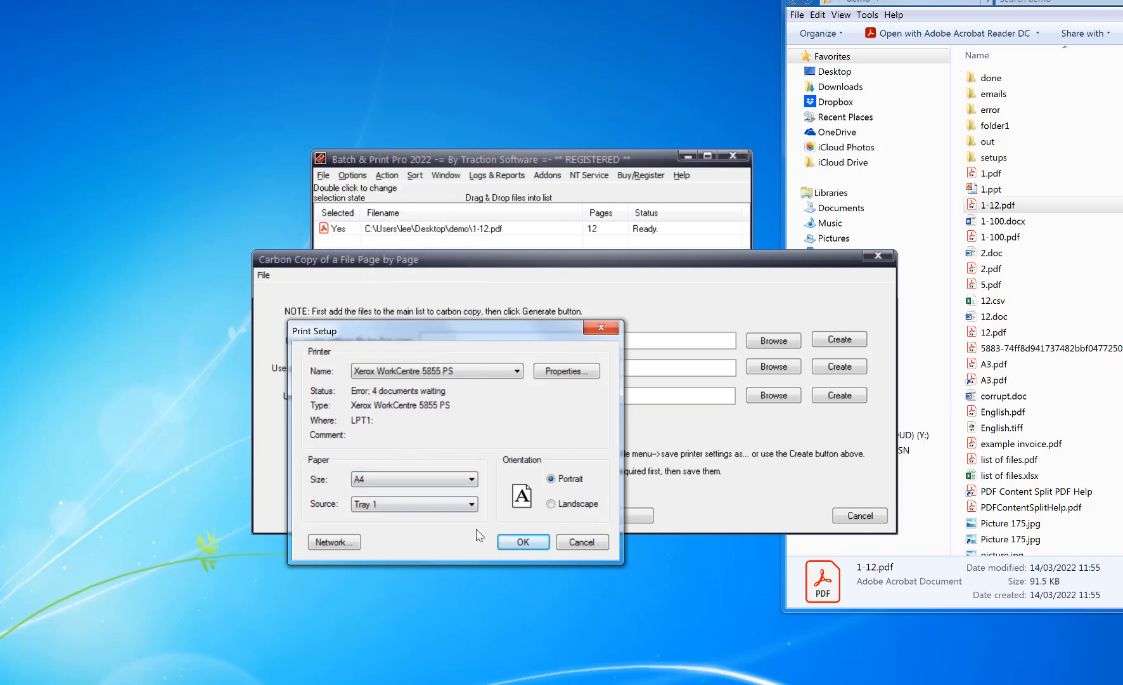
Create A4 printer settings for each copy, the third on Tray 5 (Bypass), and generate the 72-item list.
left_click(522, 541)
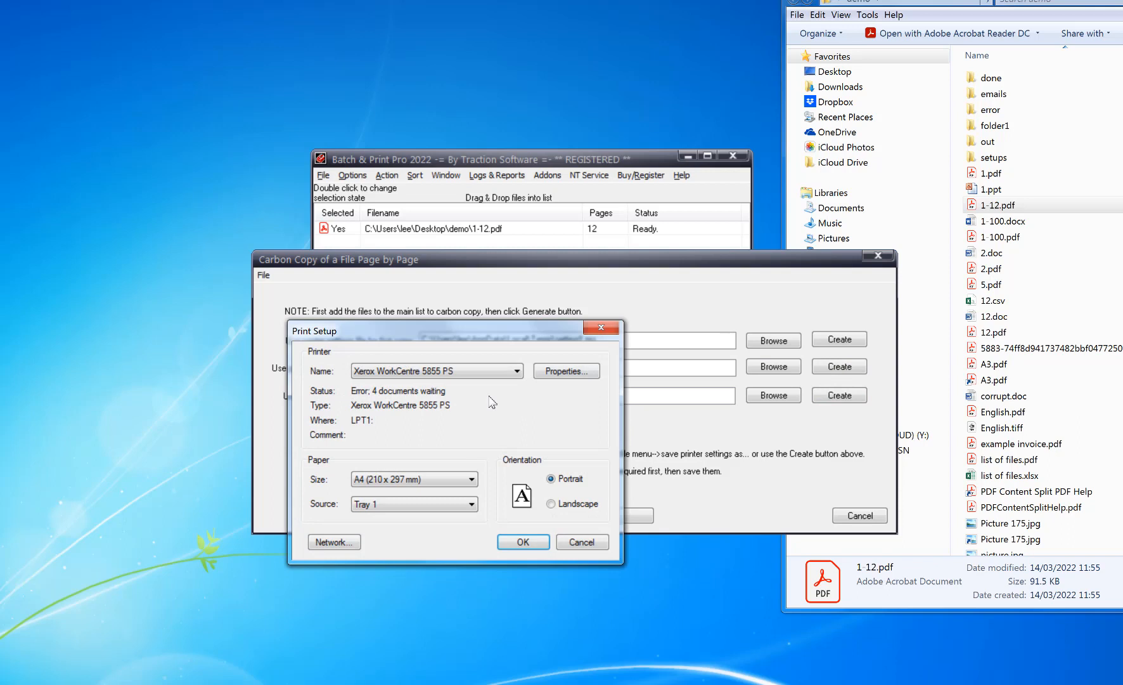
left_click(470, 504)
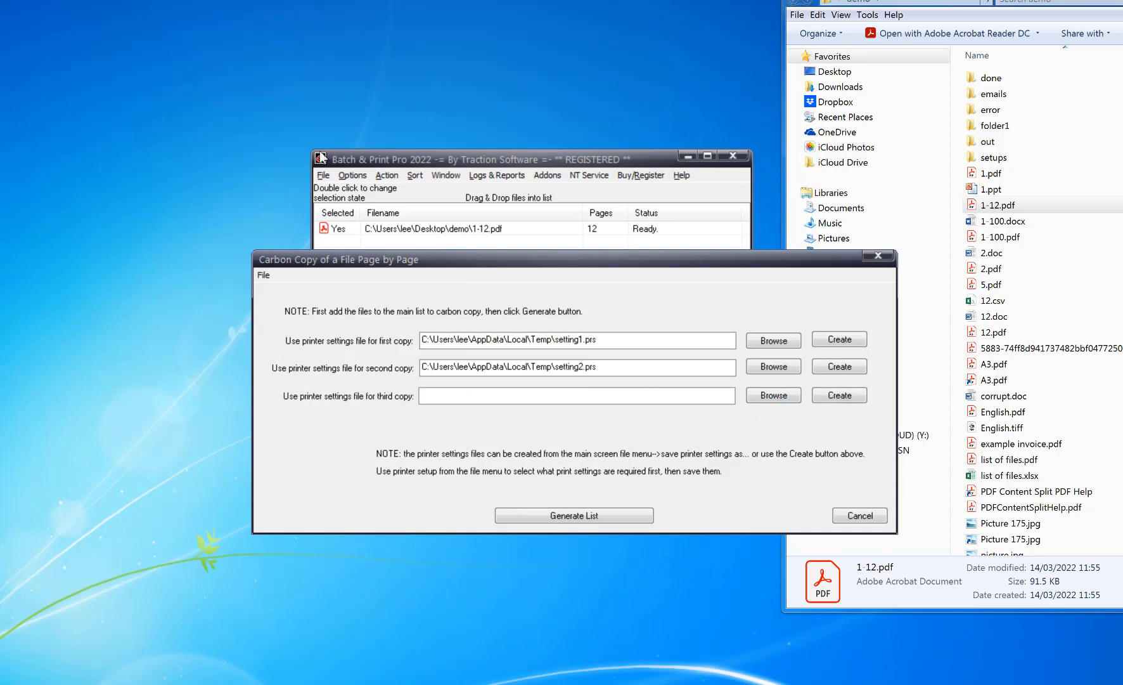
left_click(470, 503)
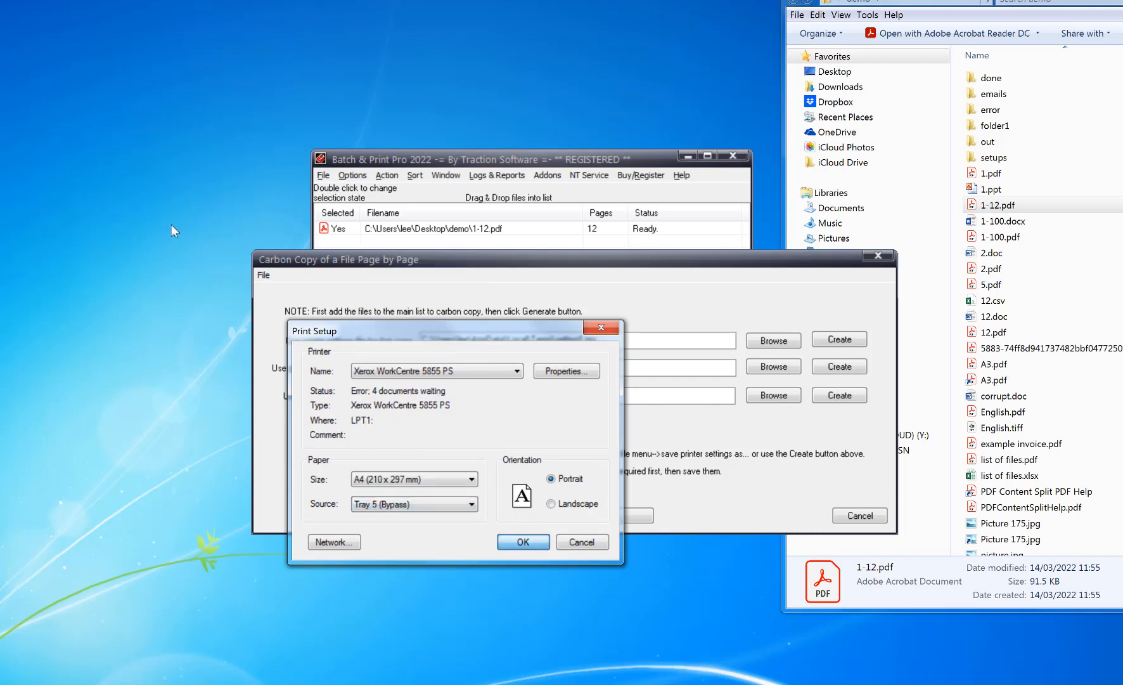
left_click(522, 542)
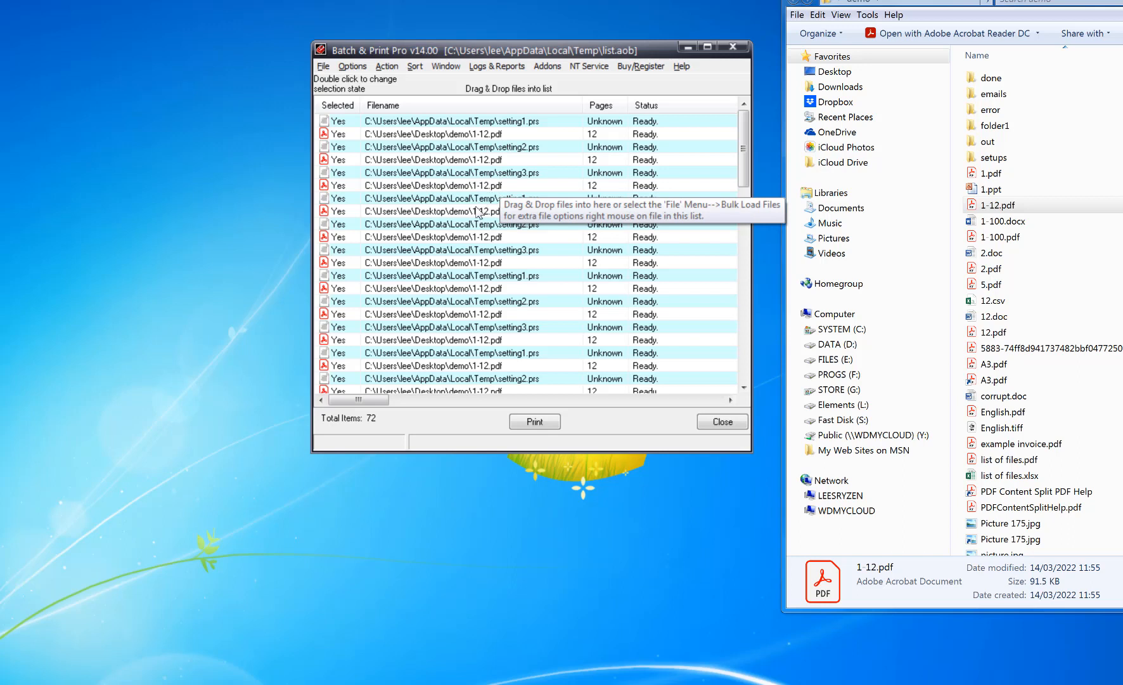
Review the list columns and send all 72 entries to the Xerox WorkCentre 5855 PS.
left_click_drag(359, 400, 373, 400)
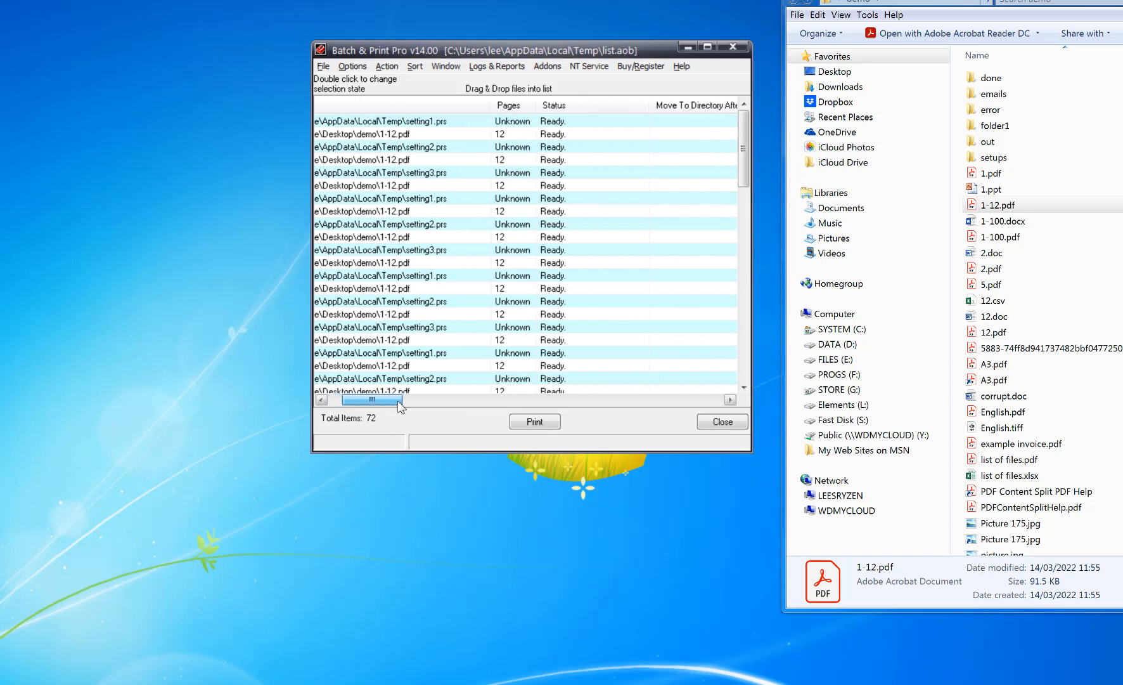
left_click_drag(372, 399, 434, 399)
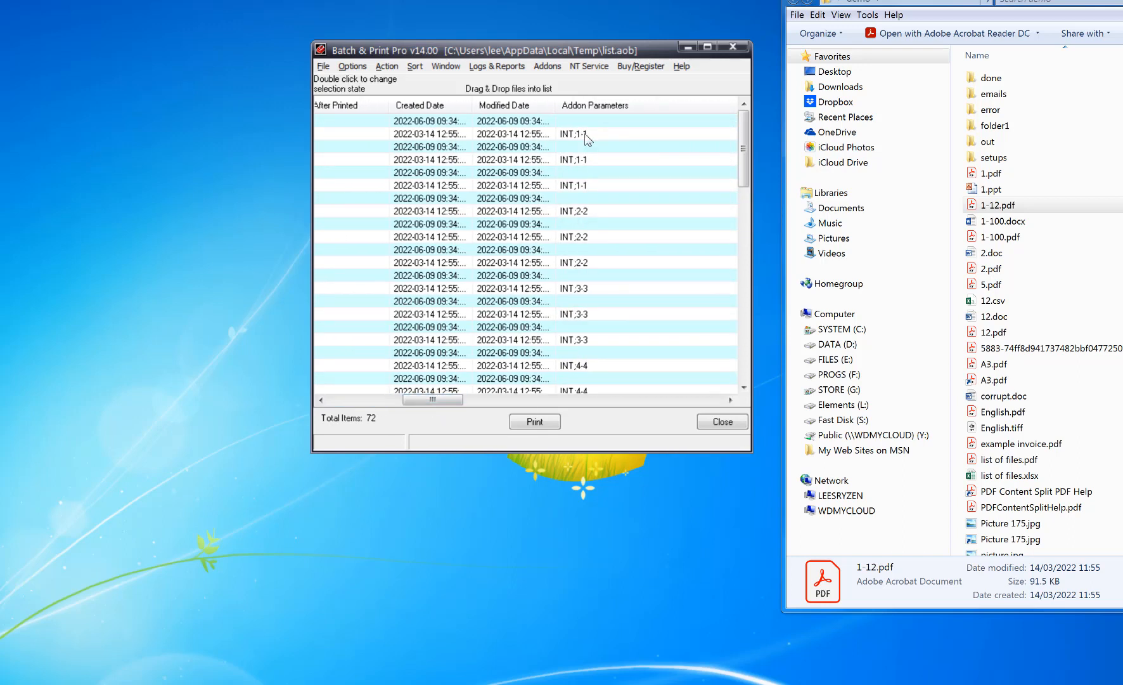
mouse_move(576, 220)
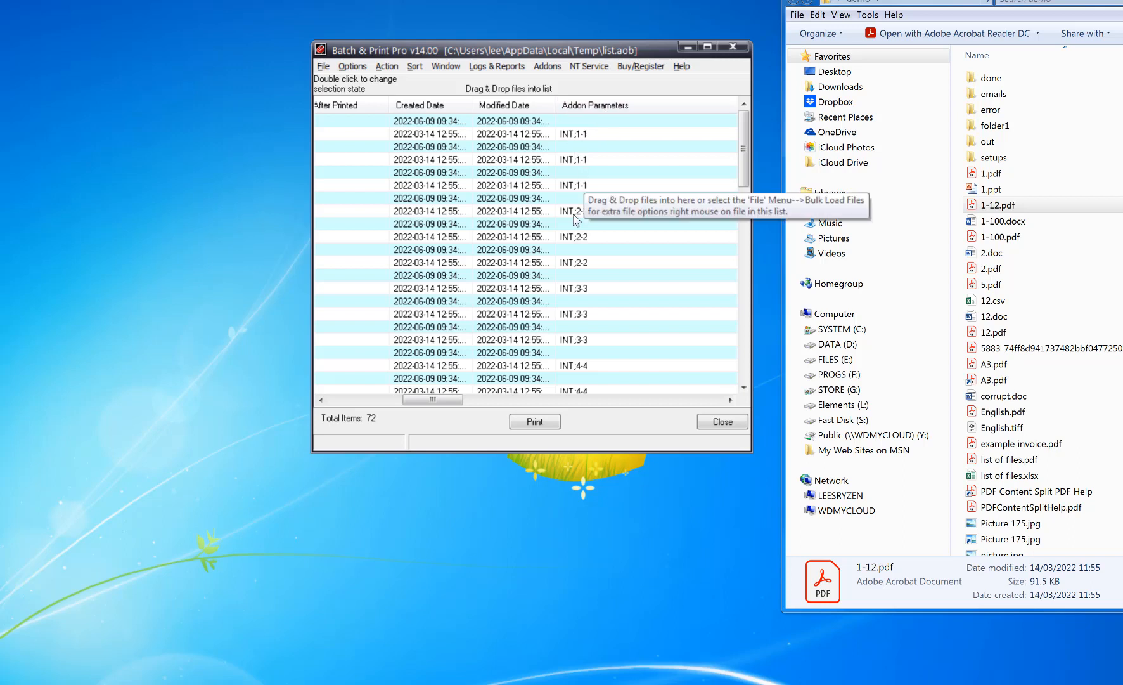
scroll("left", 3)
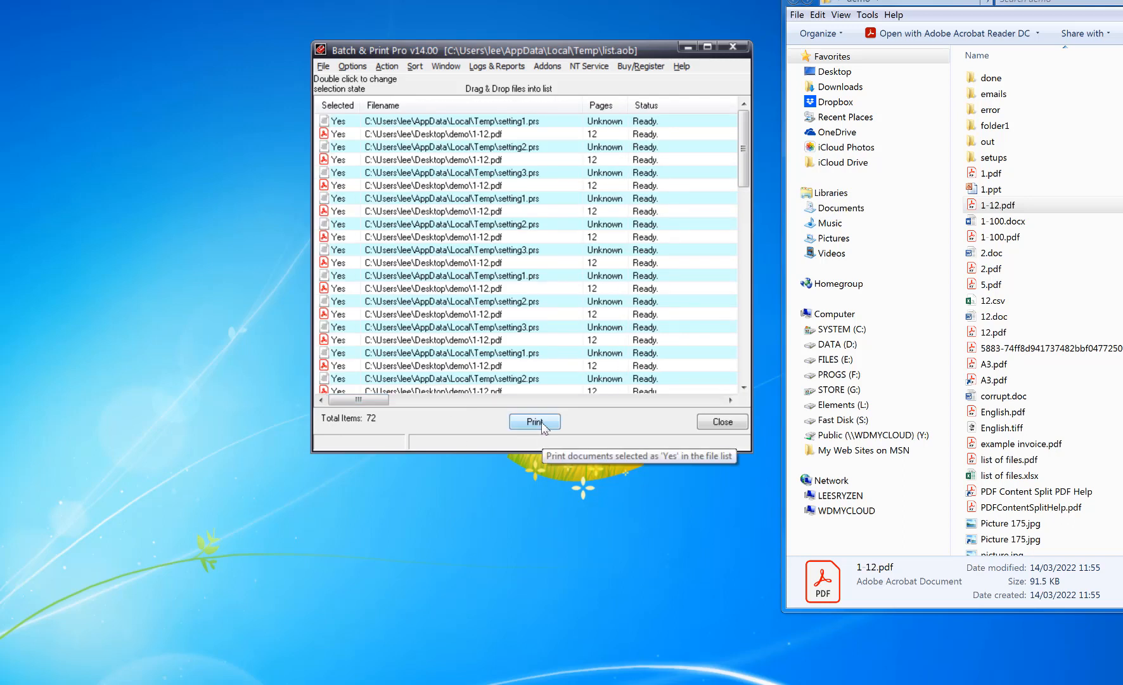
left_click(535, 421)
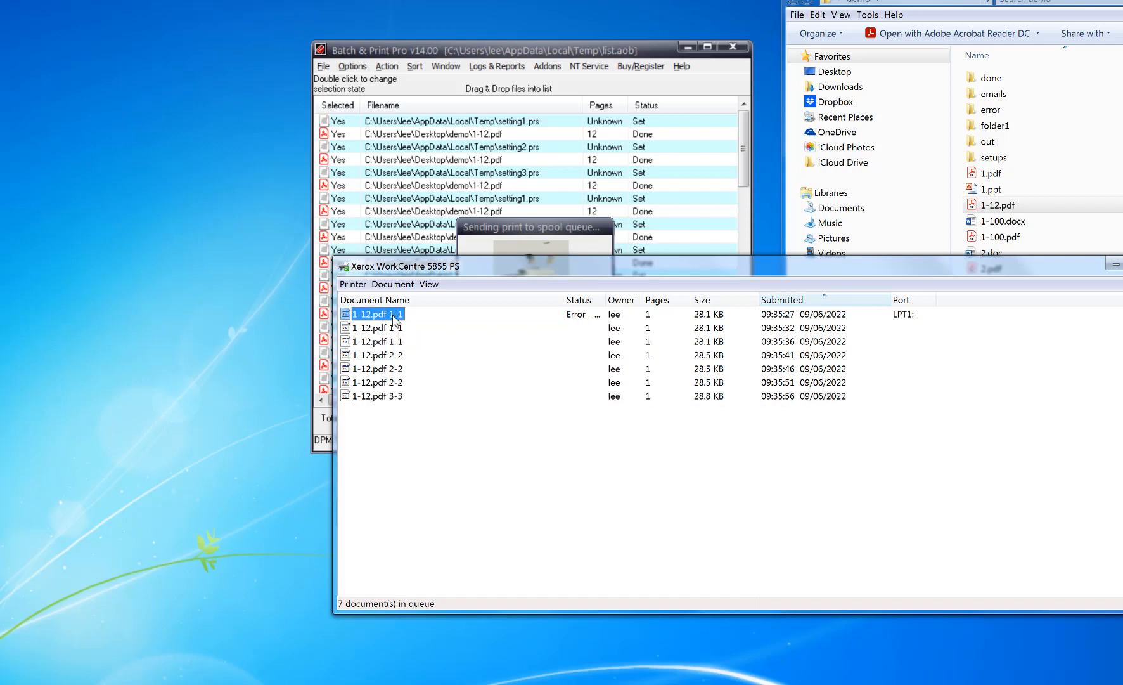
Inspect and close the properties of the three queued page-1 jobs of 1-12.pdf.
double_click(376, 313)
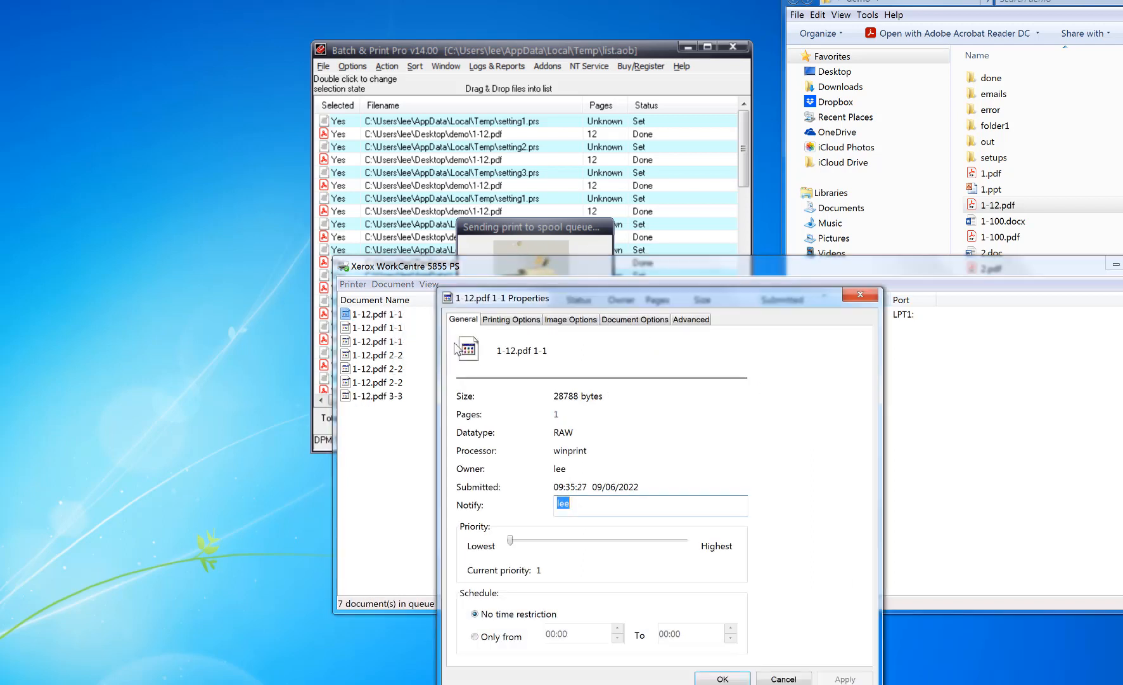
left_click(511, 320)
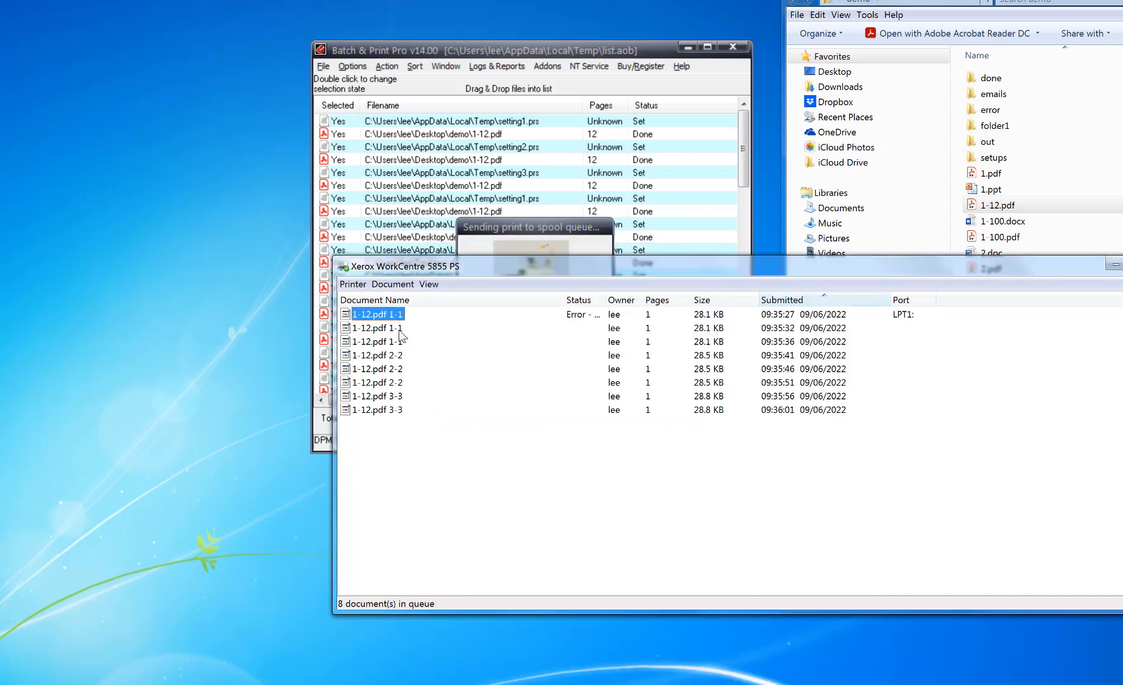
double_click(376, 313)
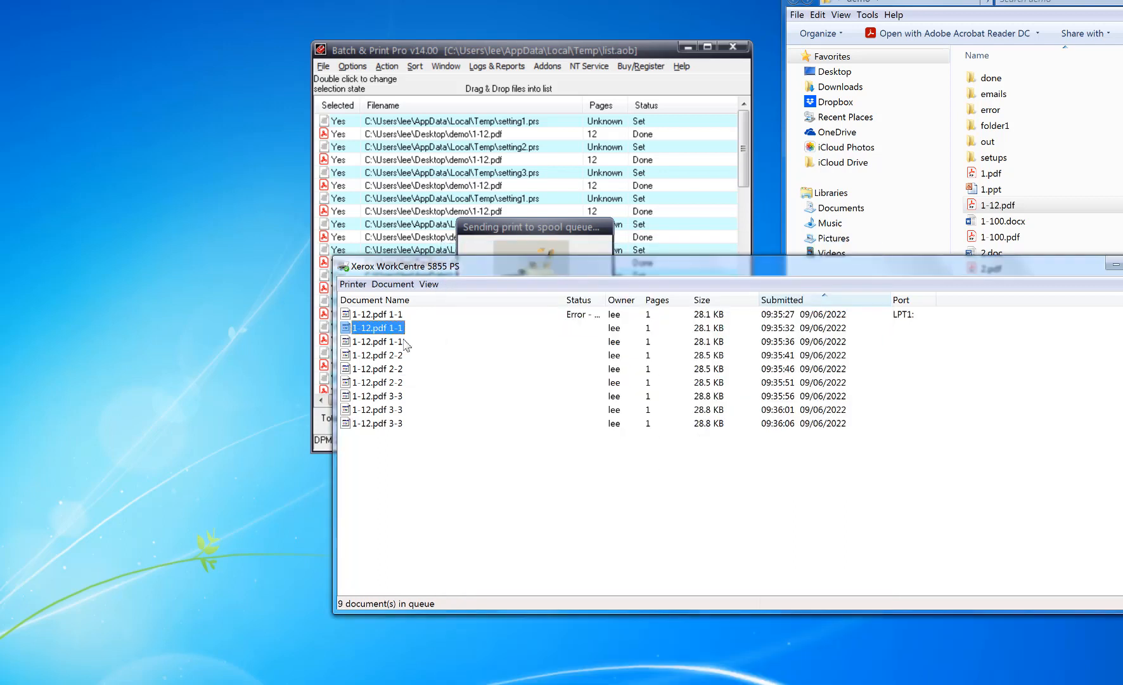
double_click(375, 327)
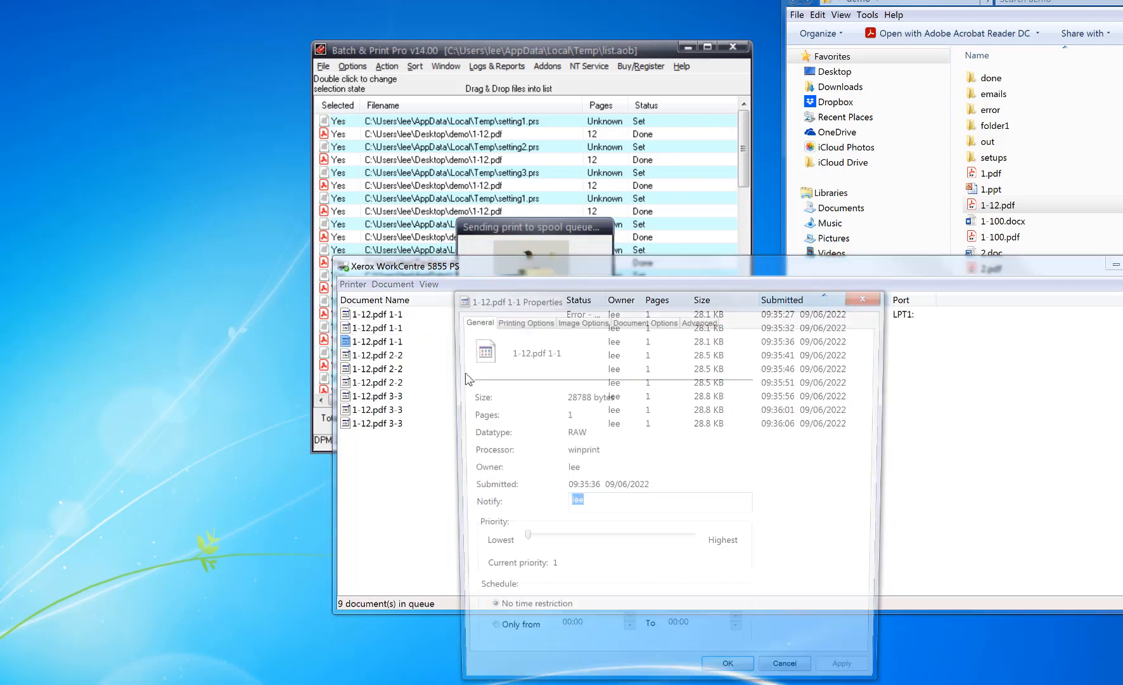
left_click(521, 323)
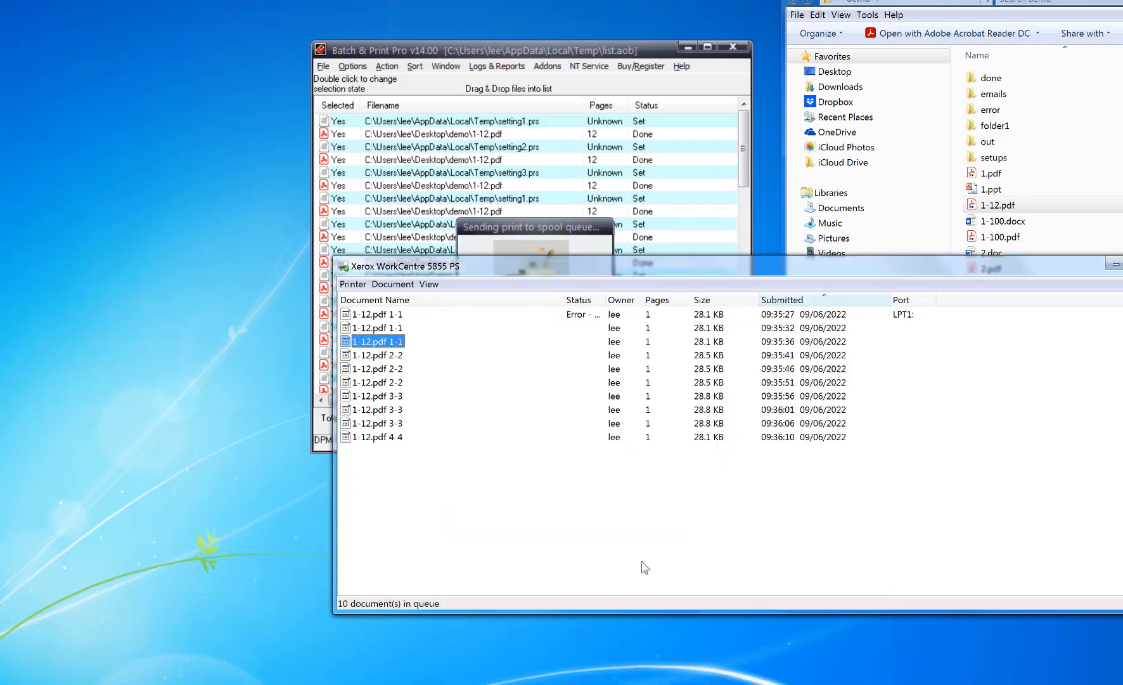
View a page-2 job's Printing Options showing A4 from Tray 5 (Bypass).
right_click(376, 341)
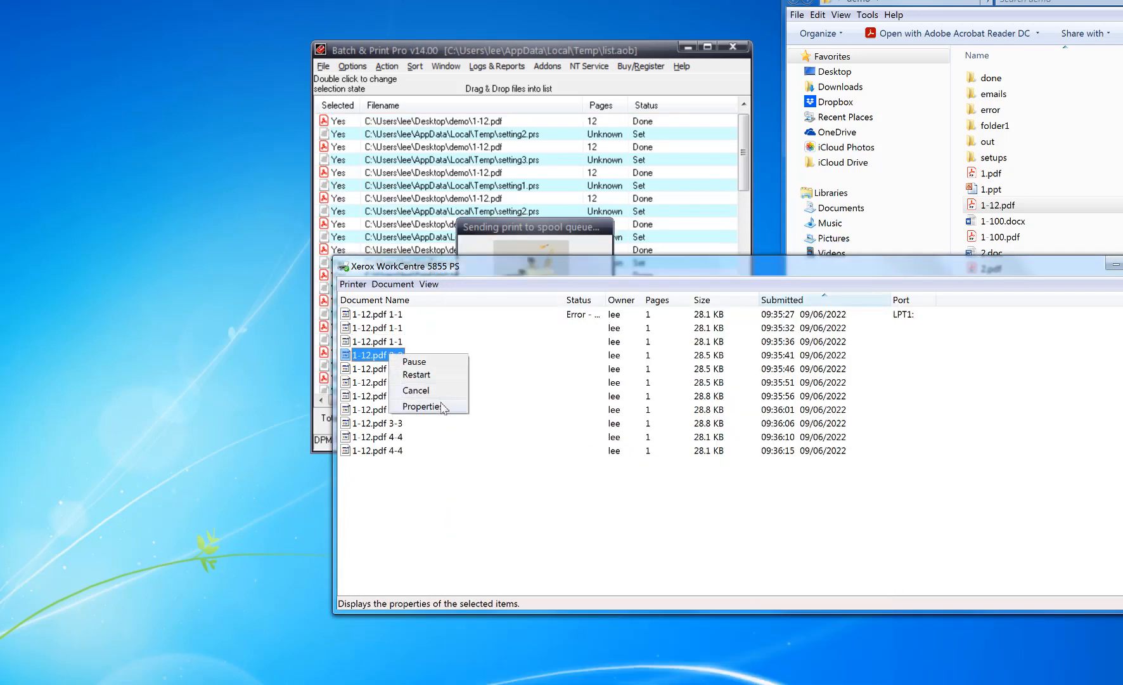
left_click(421, 407)
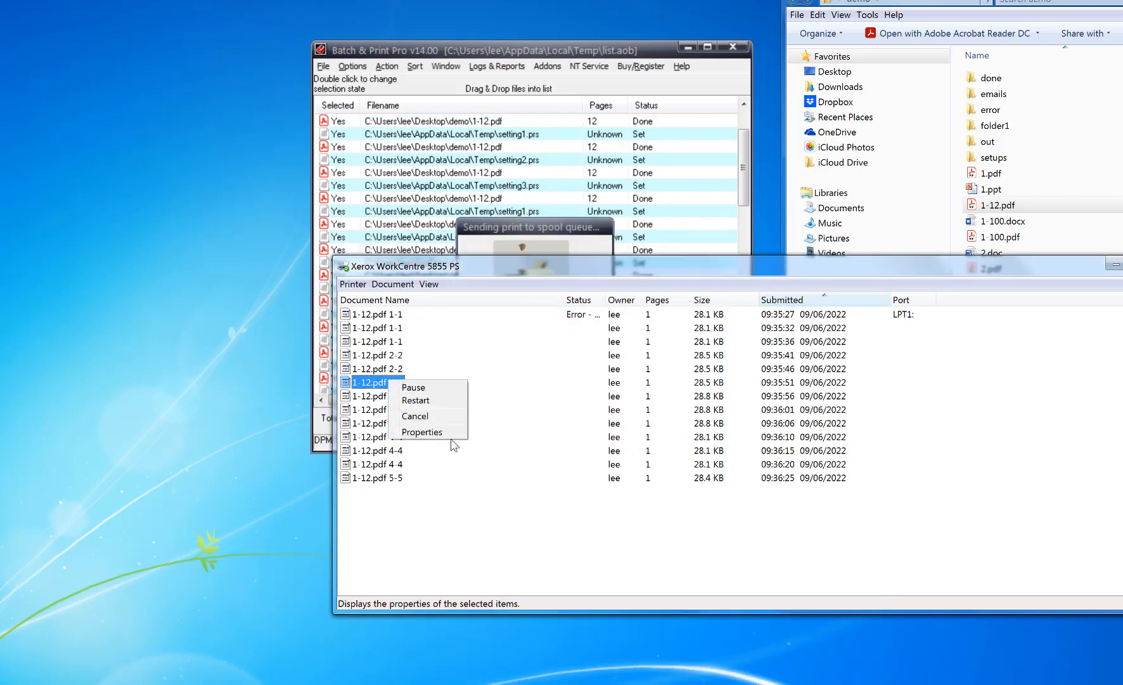
left_click(422, 432)
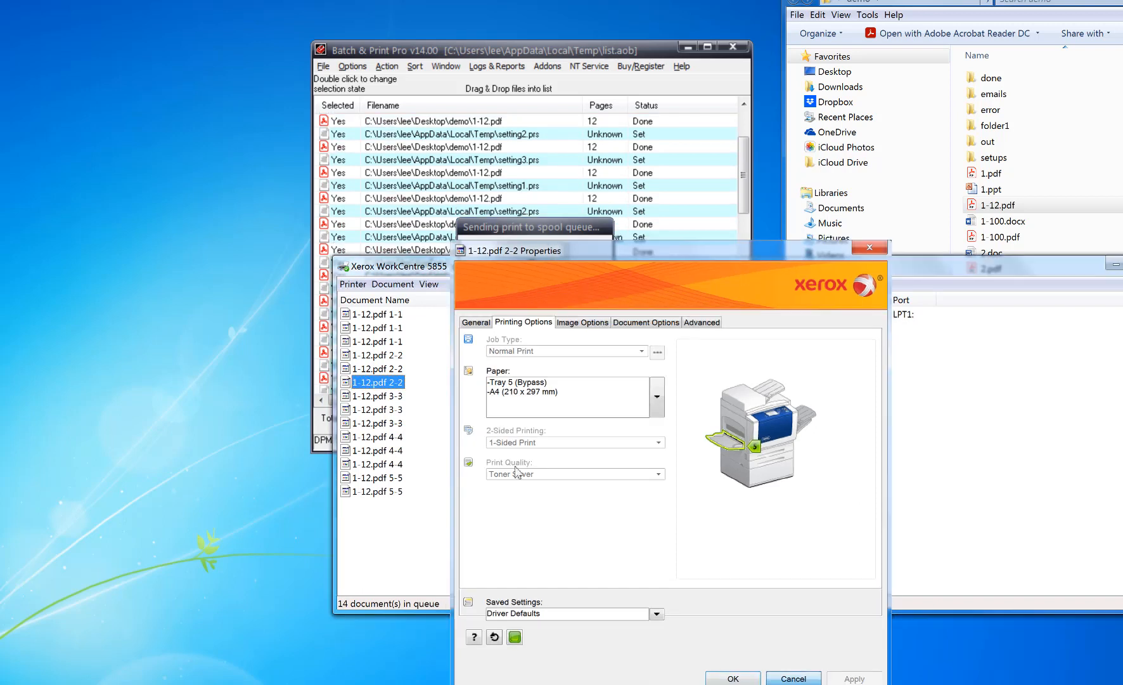